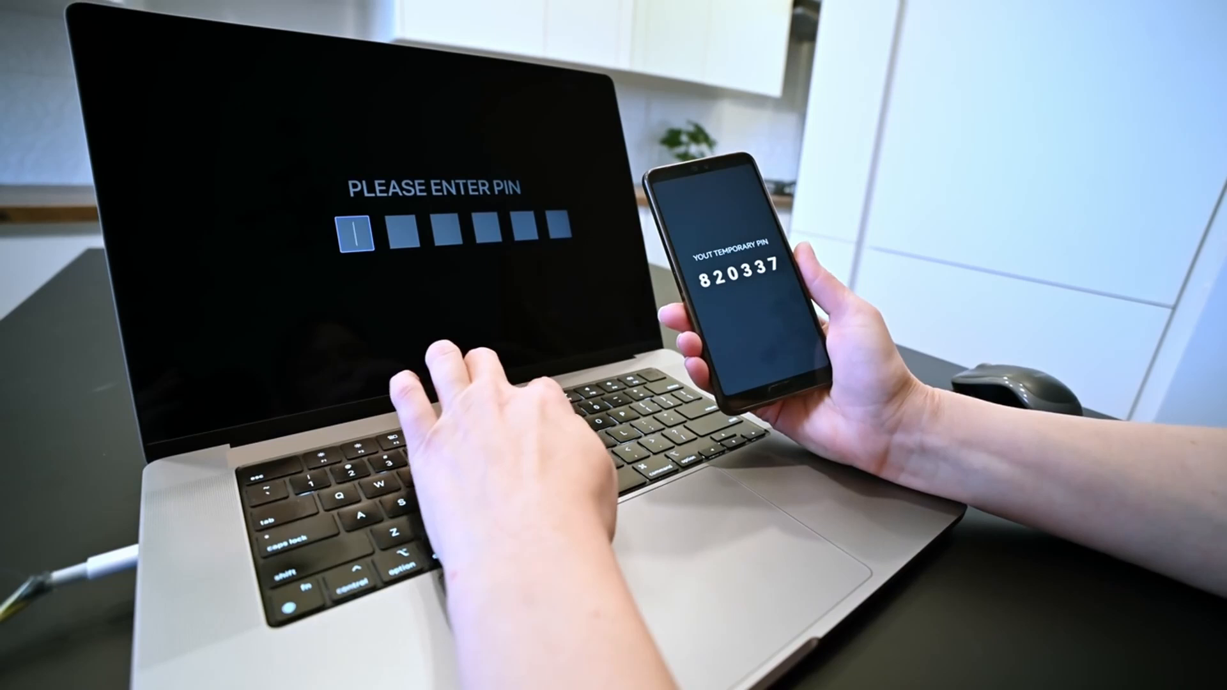
text(82)
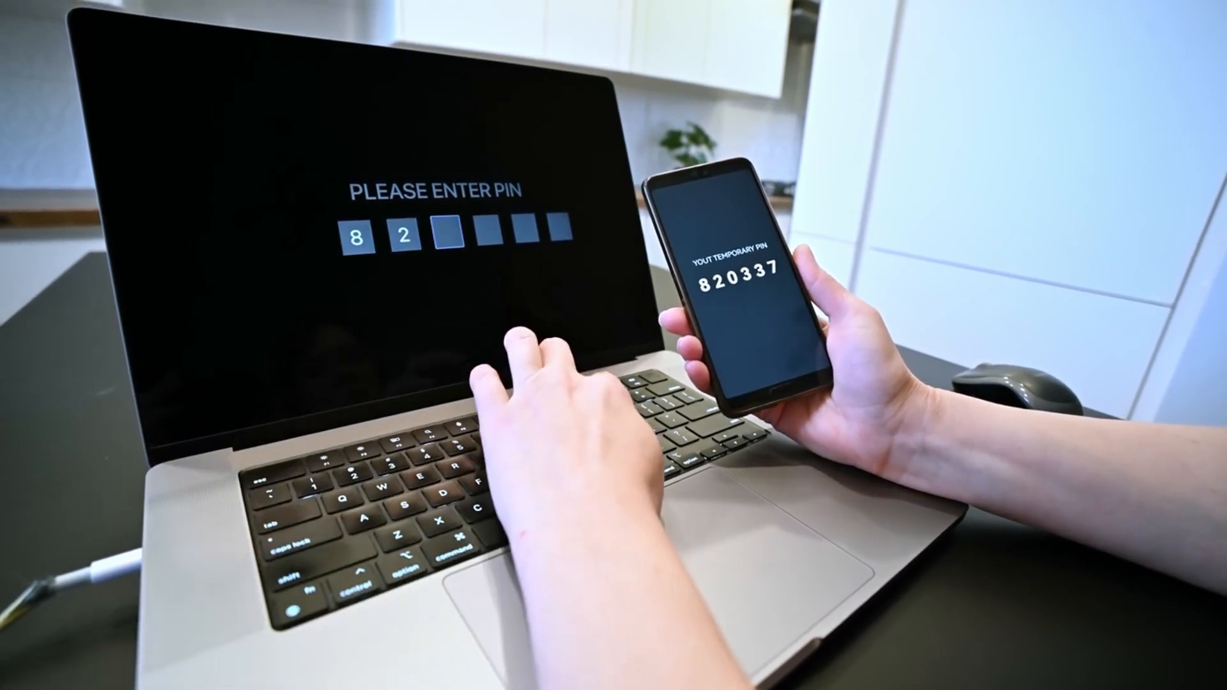